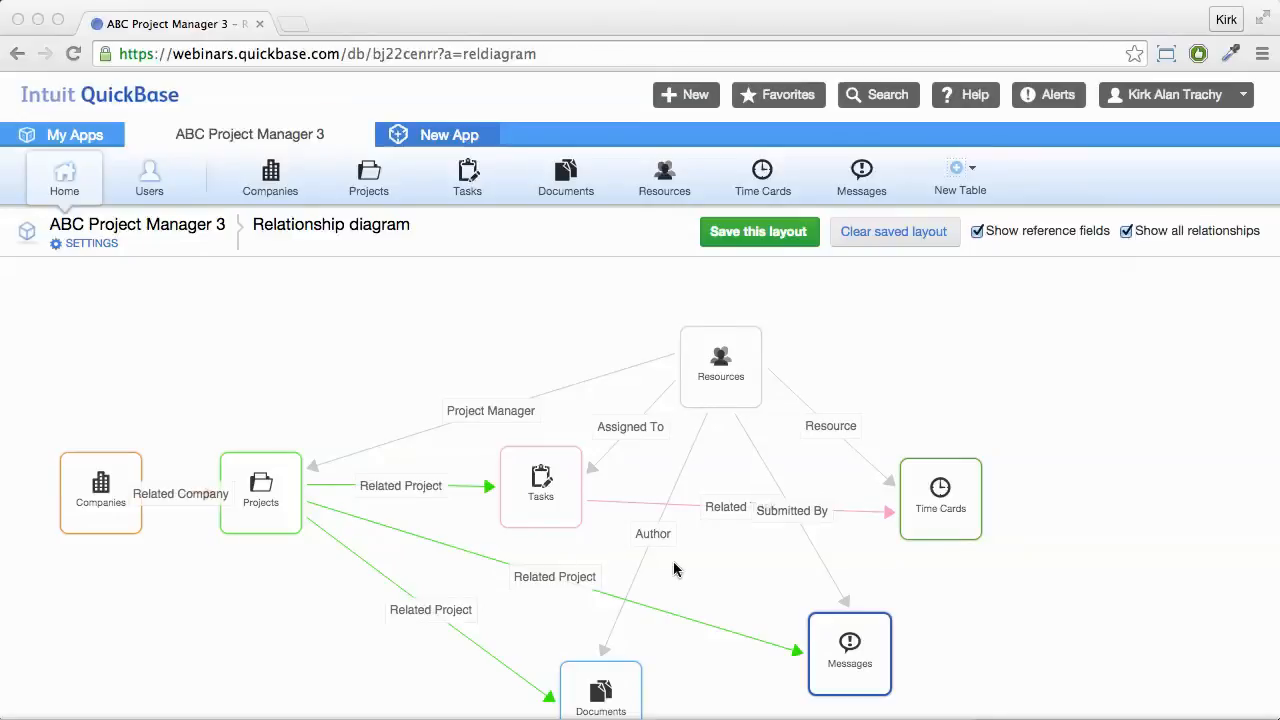
{"action": "mouse_move", "coordinate": [389, 542]}
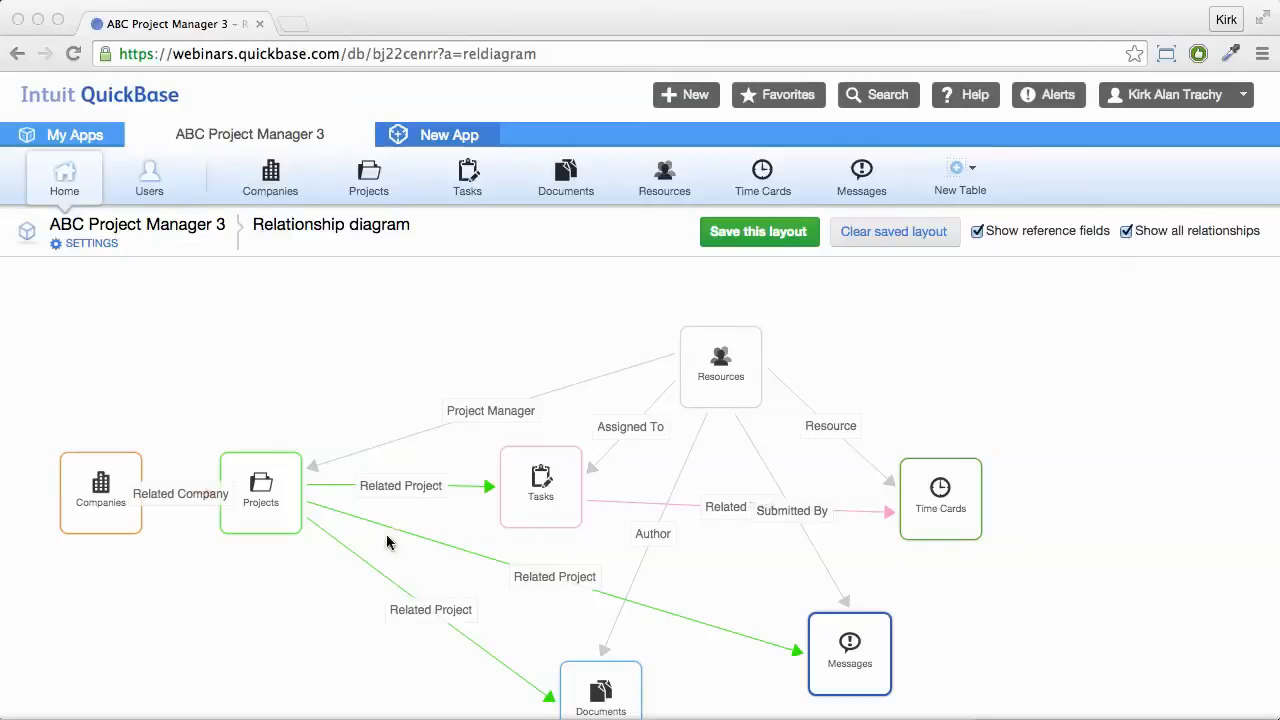
{"action": "mouse_move", "coordinate": [263, 490]}
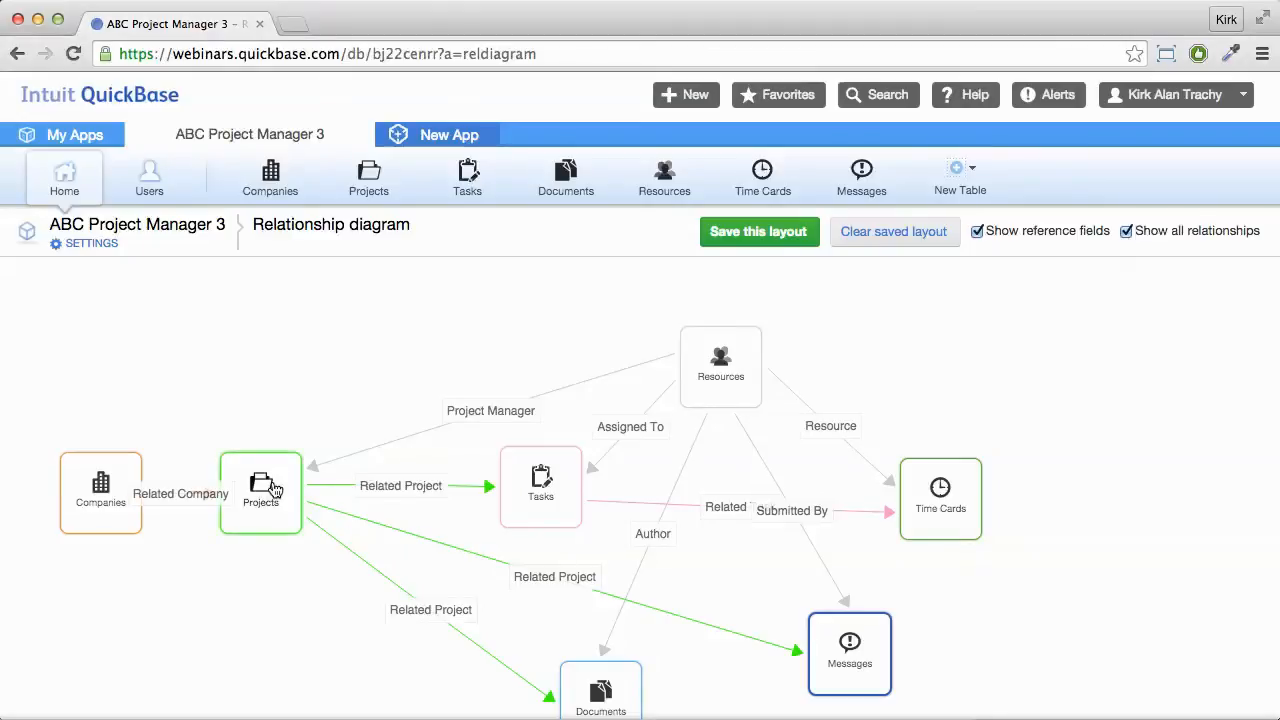
Step: View the Projects table details in the relationship diagram, then dismiss them
{"action": "left_click", "coordinate": [261, 490]}
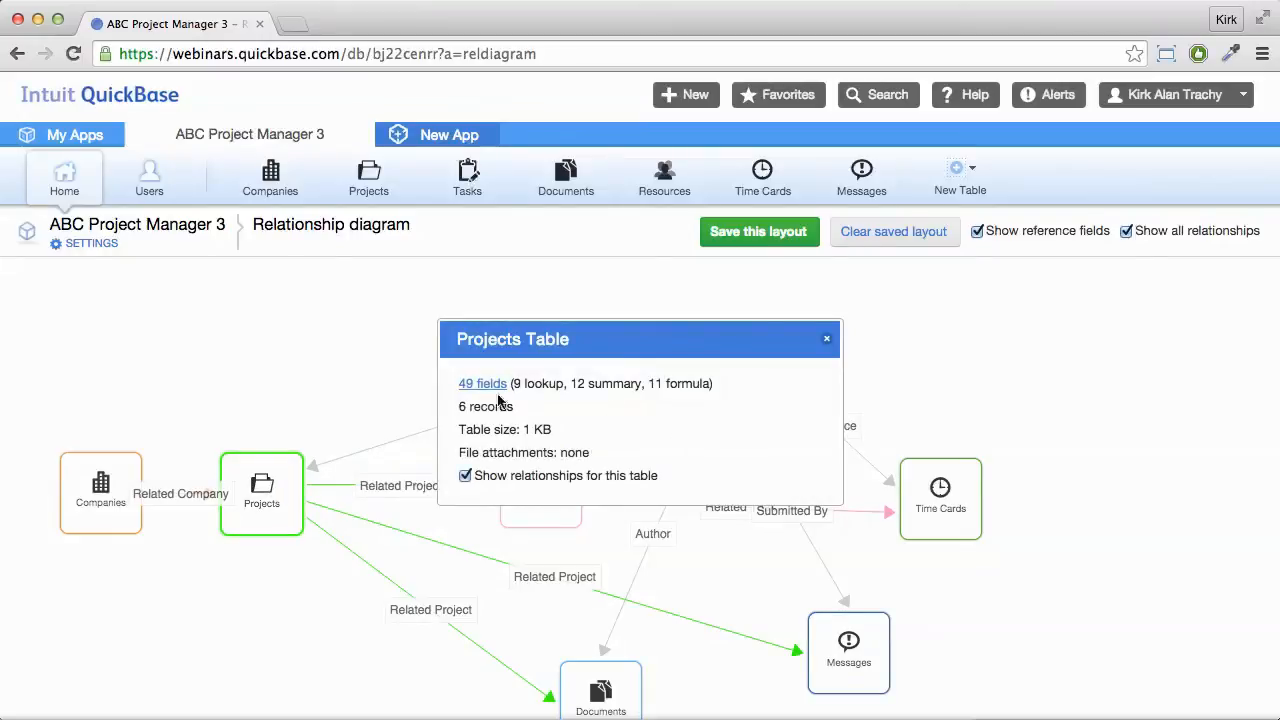
{"action": "mouse_move", "coordinate": [727, 400]}
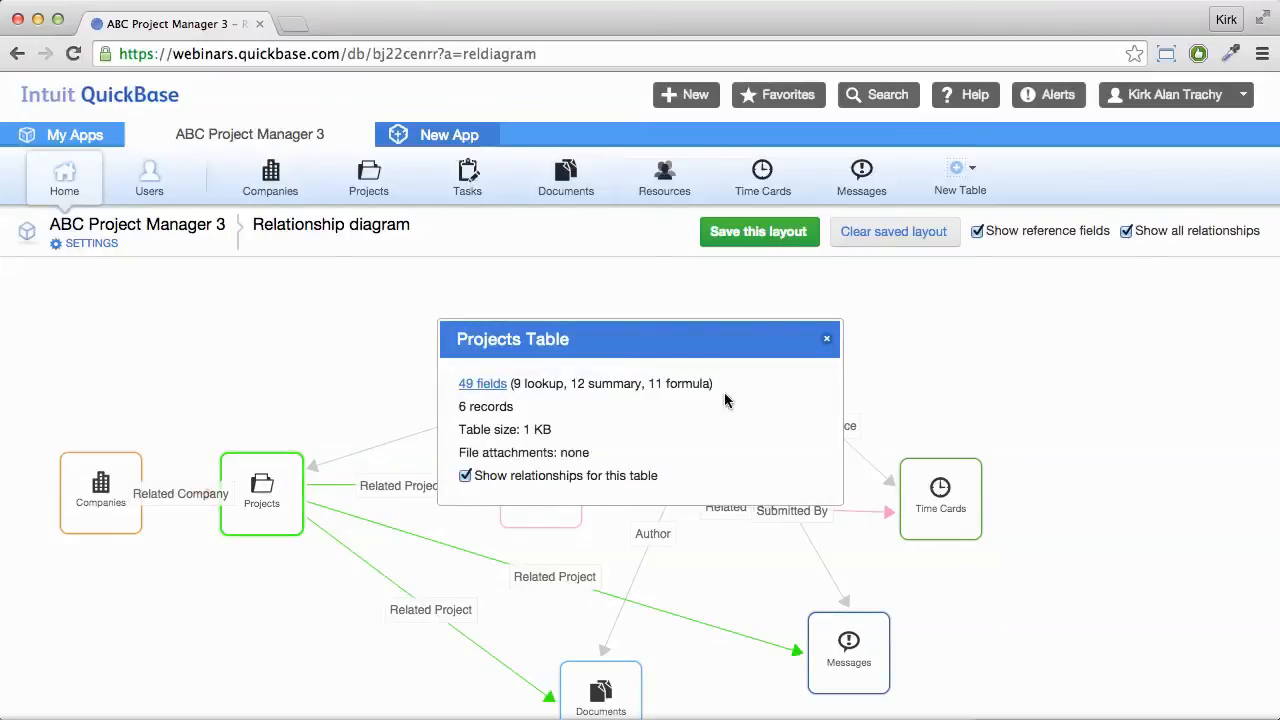
{"action": "mouse_move", "coordinate": [476, 463]}
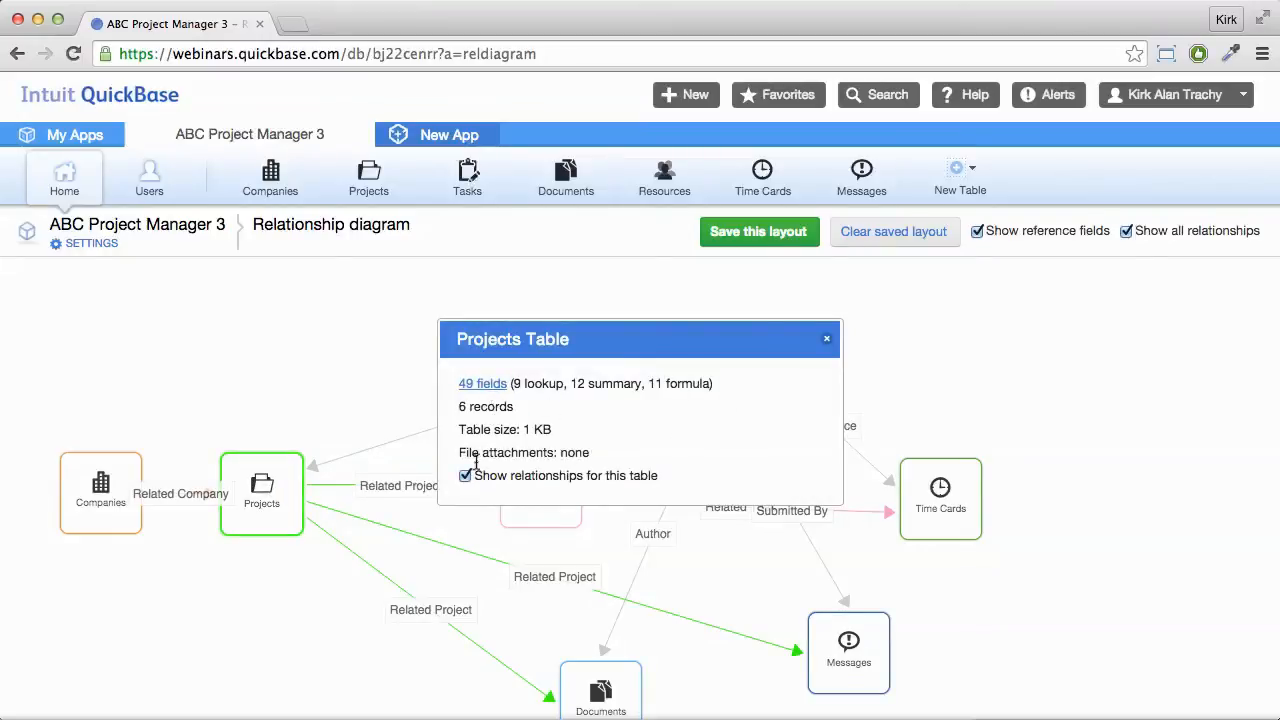
{"action": "left_click", "coordinate": [465, 475]}
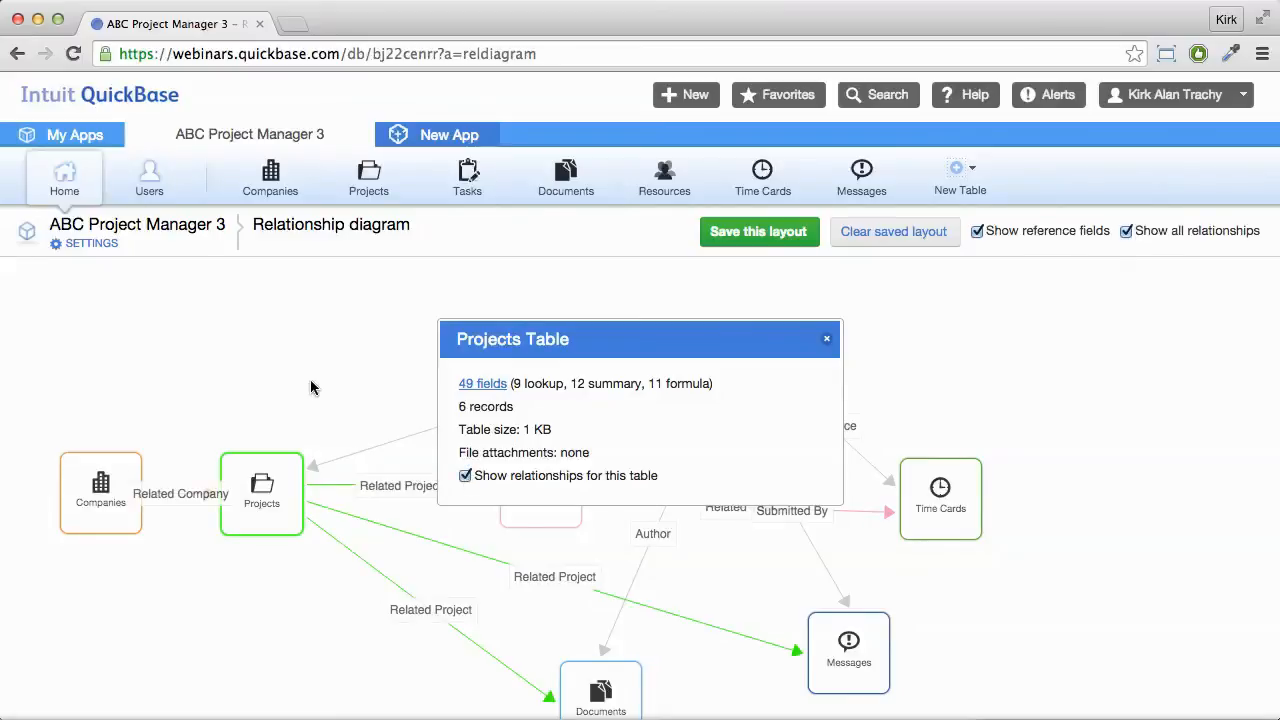
{"action": "left_click", "coordinate": [827, 338]}
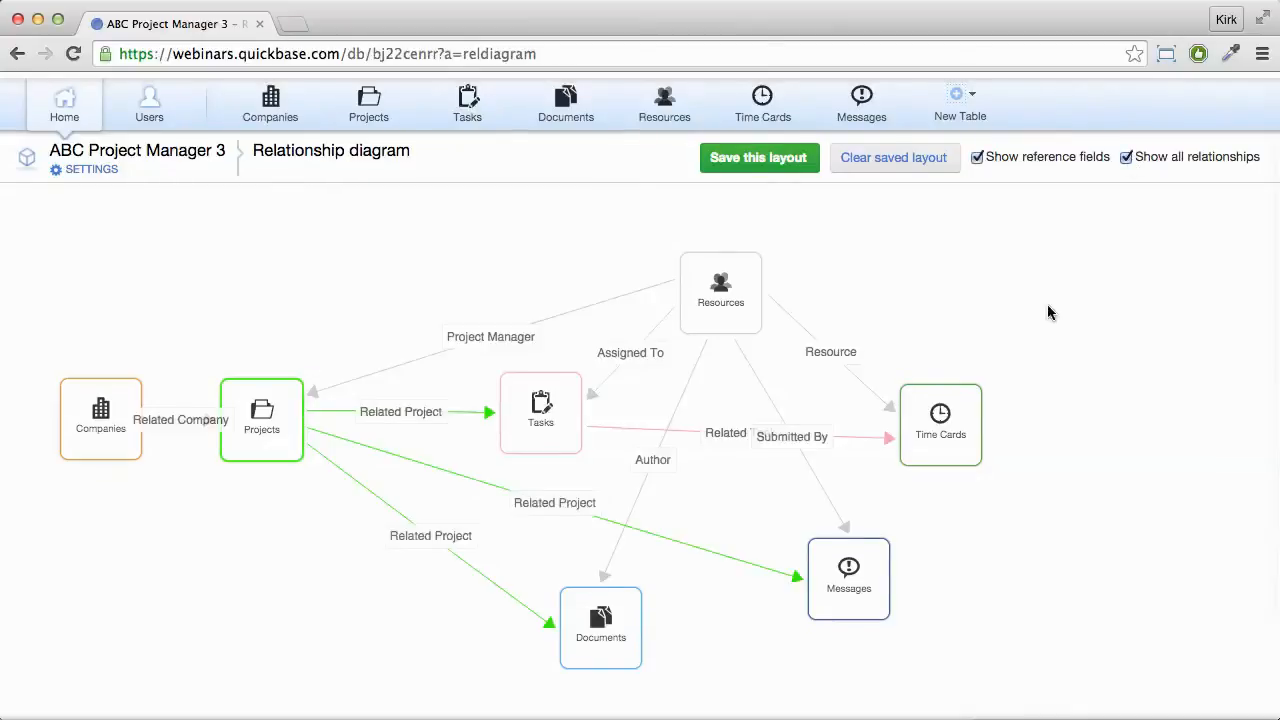
Step: Move the Time Cards table to the upper right and save the layout
{"action": "left_click", "coordinate": [940, 424]}
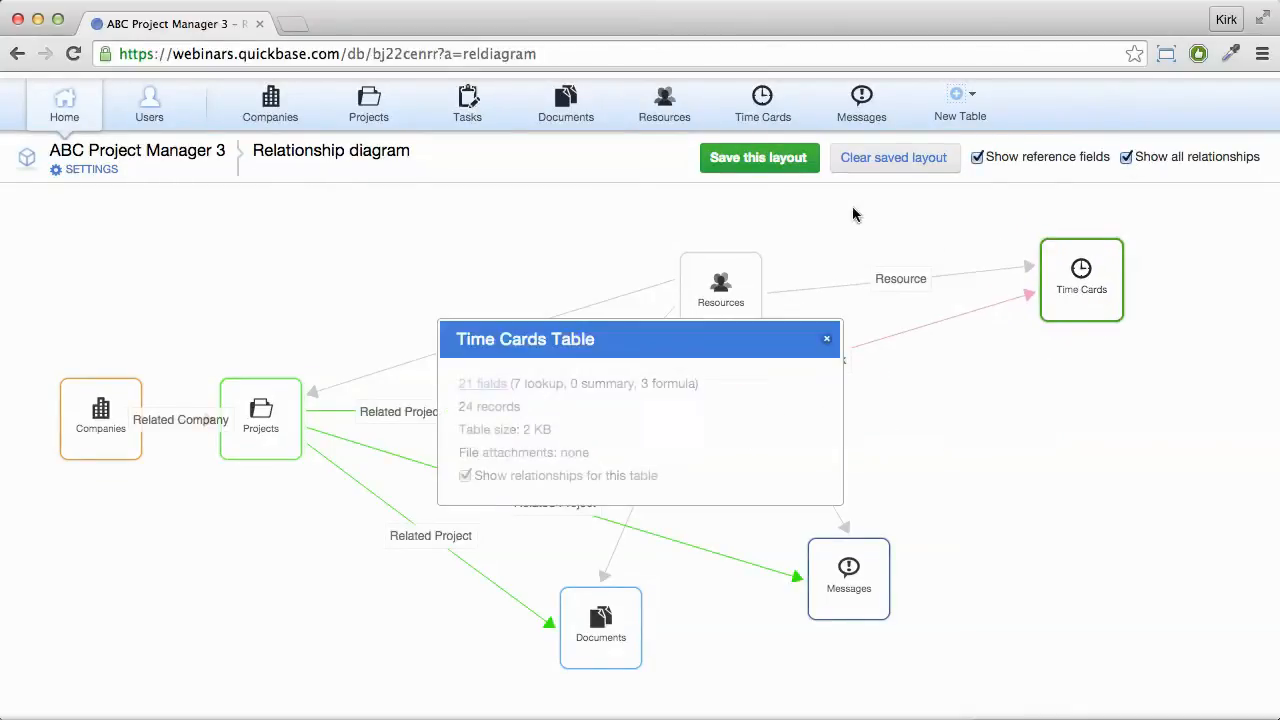
{"action": "left_click", "coordinate": [758, 157]}
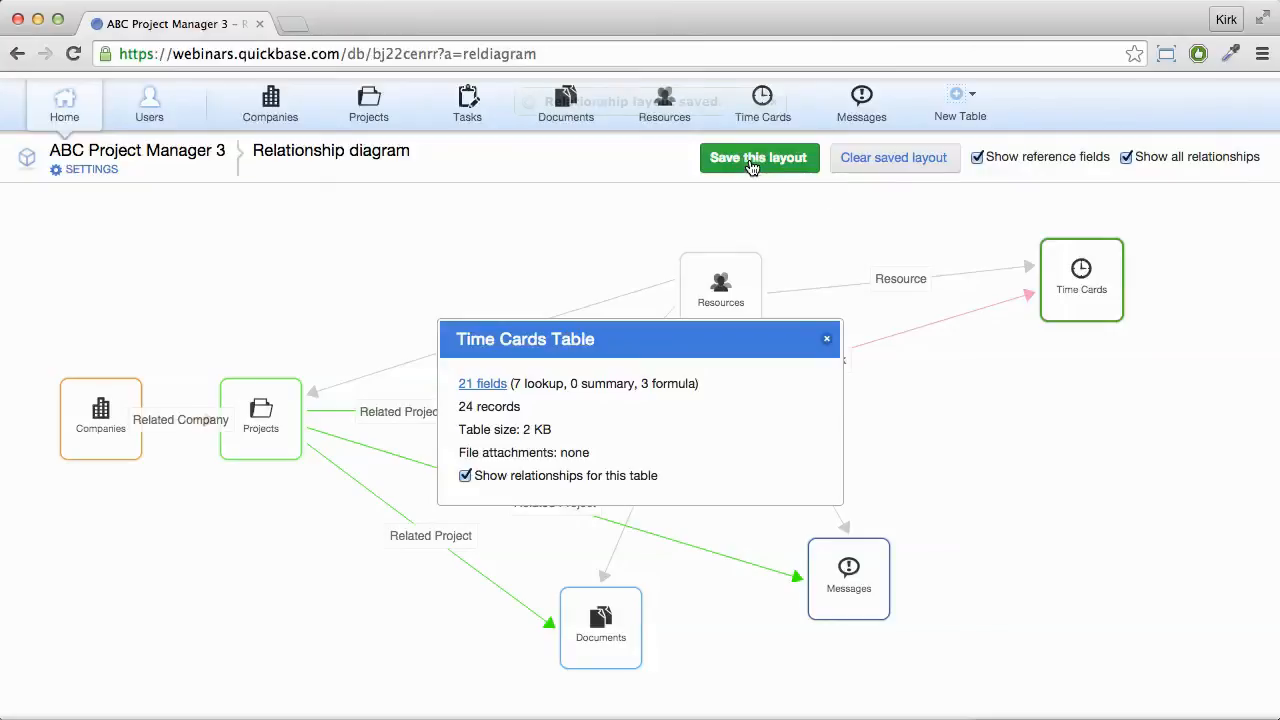
{"action": "left_click", "coordinate": [758, 157]}
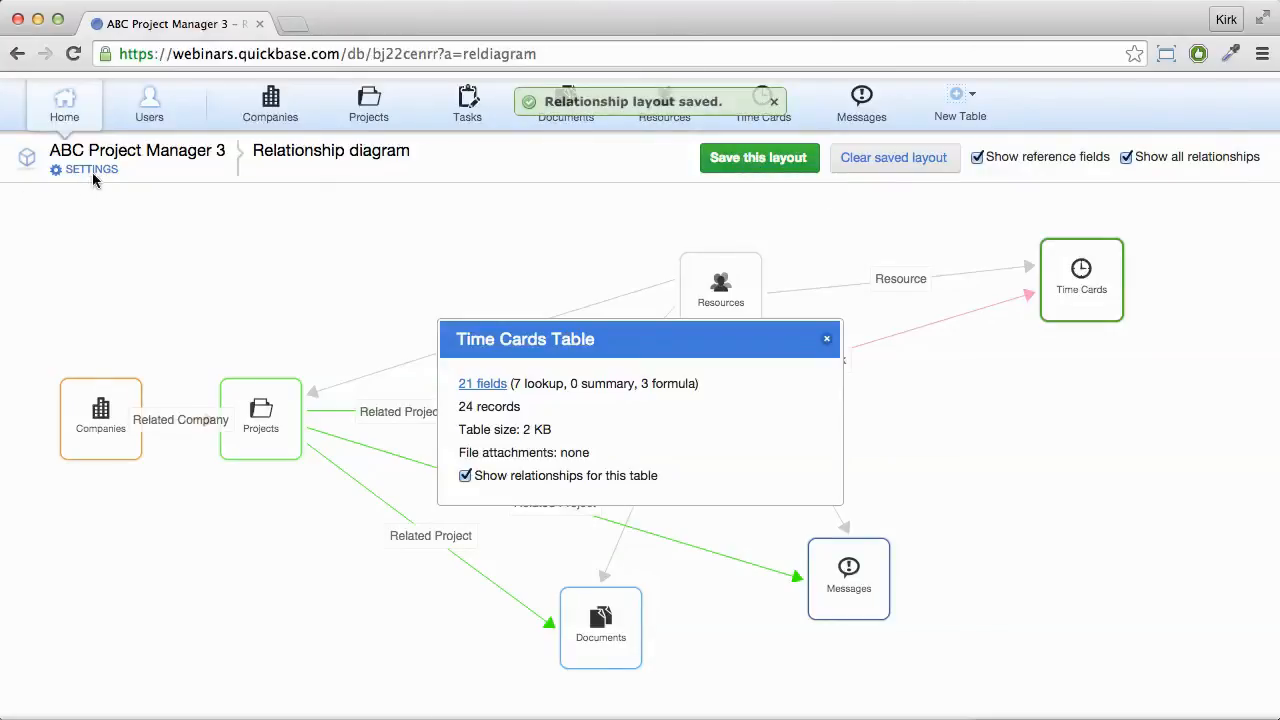
Step: Open ABC Project Manager 3 settings, return home, then open App management
{"action": "left_click", "coordinate": [90, 169]}
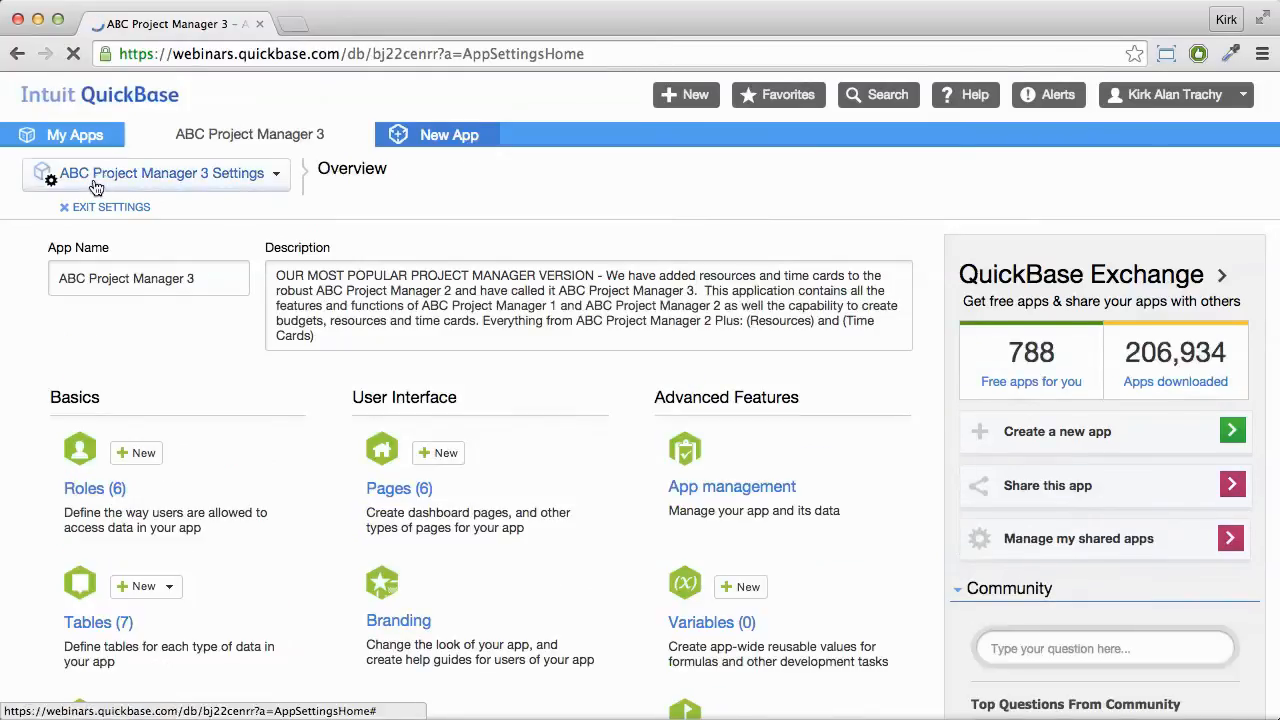
{"action": "left_click", "coordinate": [249, 133]}
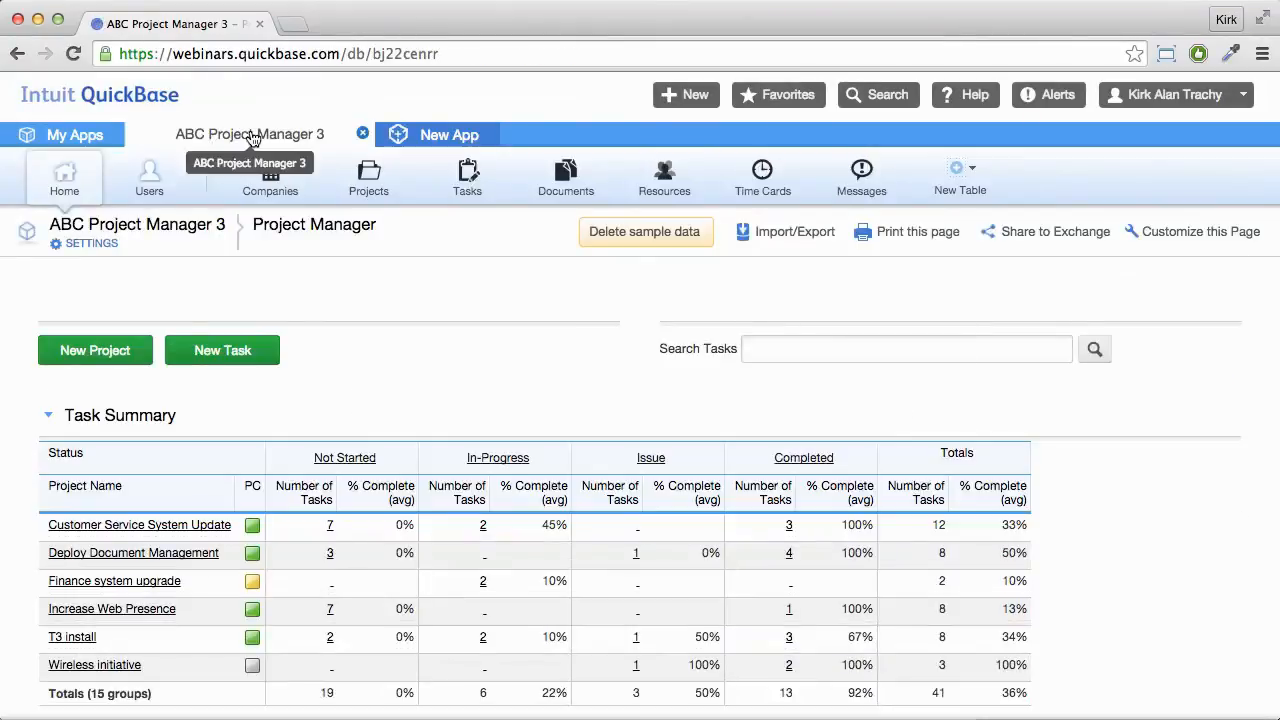
{"action": "left_click", "coordinate": [90, 243]}
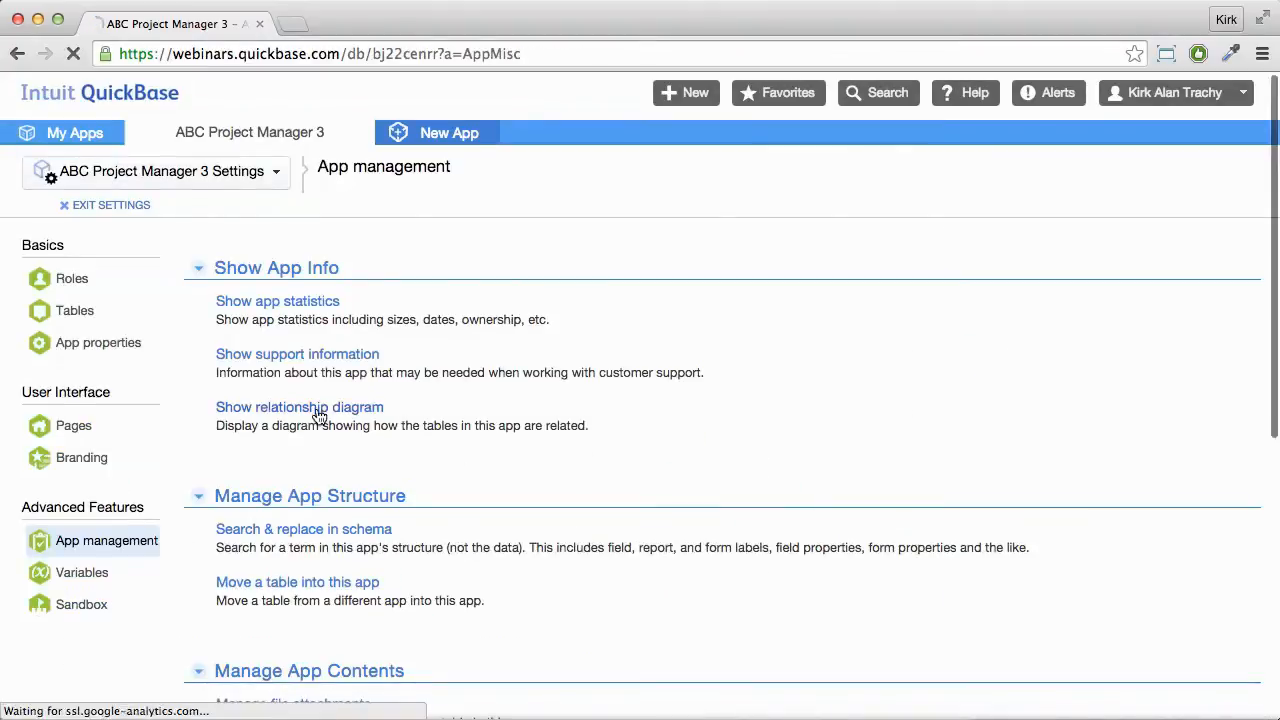
Step: Reopen the relationship diagram, move Resources higher, and view its details (27 fields, 5 records)
{"action": "left_click", "coordinate": [299, 407]}
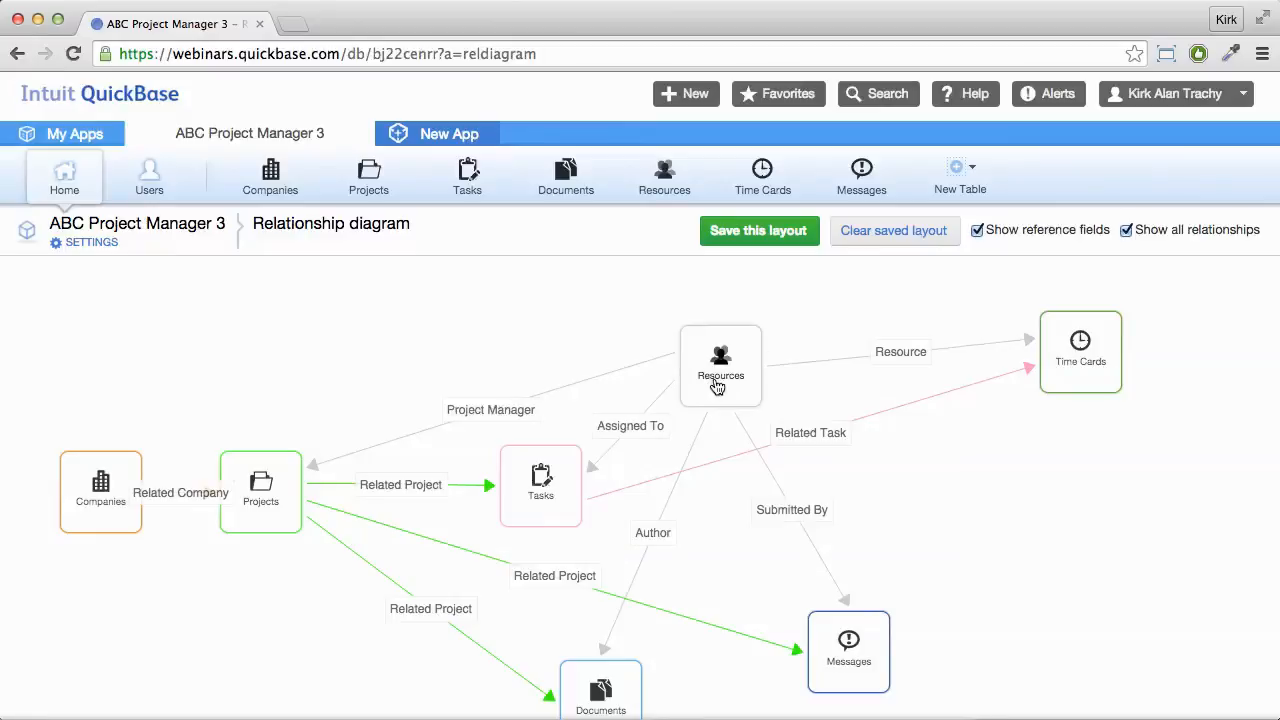
{"action": "left_click_drag", "start_coordinate": [720, 375], "coordinate": [720, 320]}
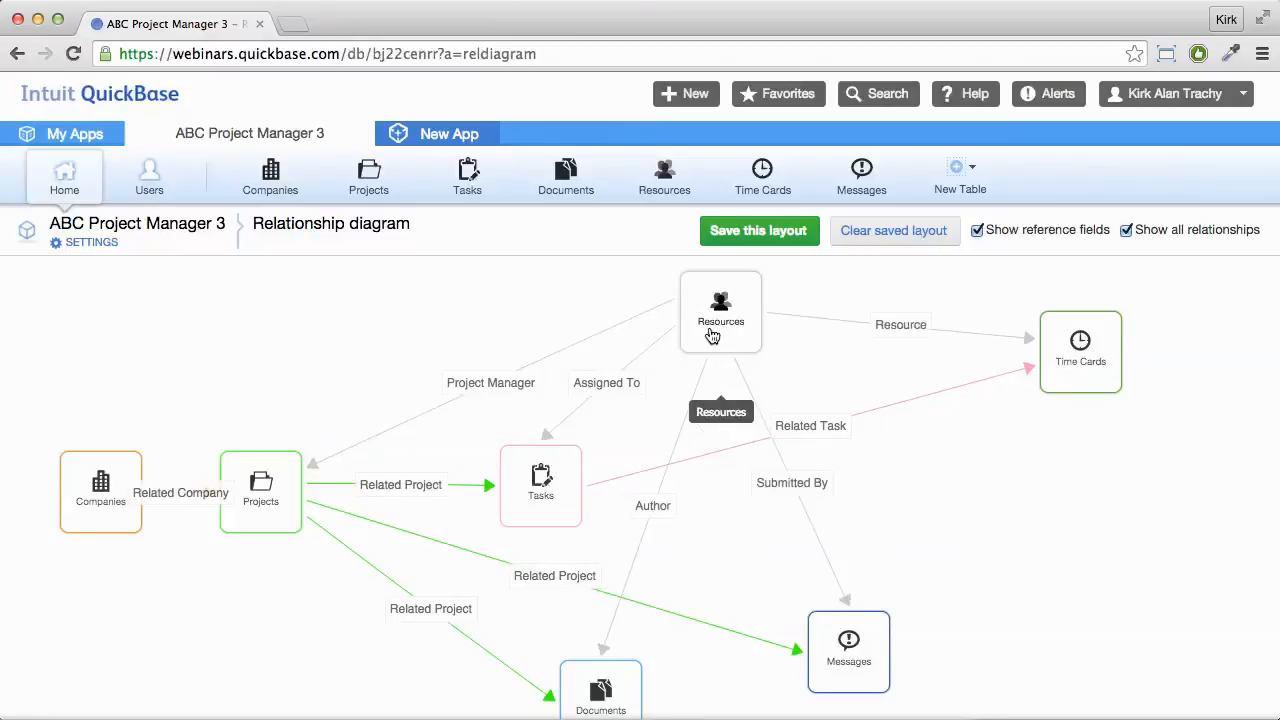
{"action": "left_click", "coordinate": [720, 310]}
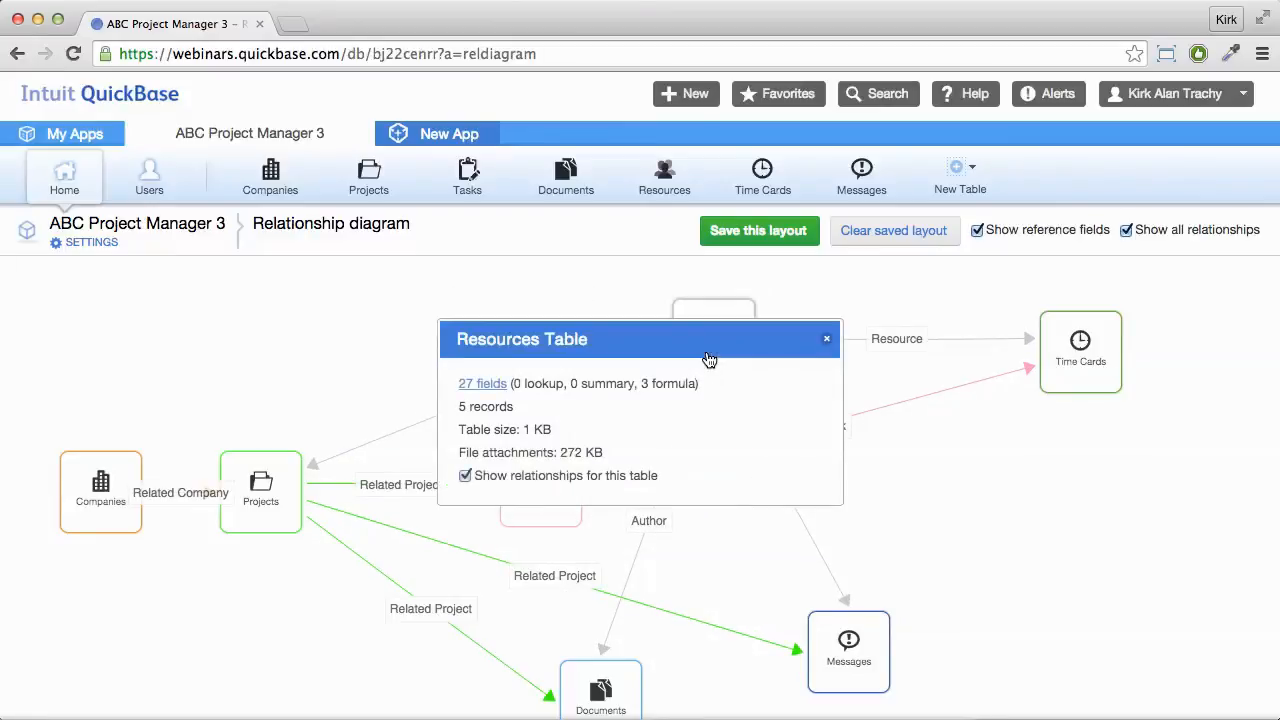